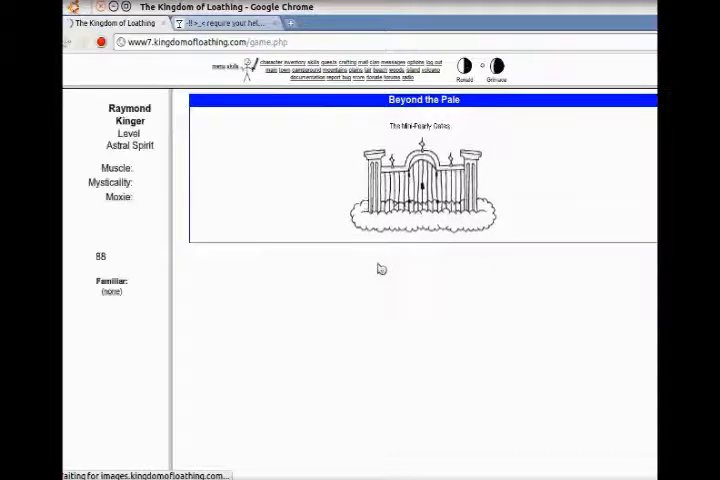
# Step: Enter the afterlife through the Mini-Pearly Gates and reach the Astral Pet Store
pyautogui.click(420, 180)
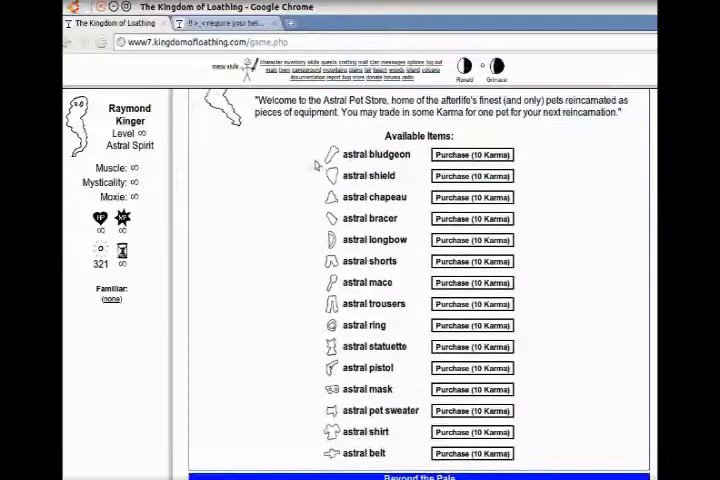
# Step: Check the astral belt's description, then buy an astral ring for 10 Karma
pyautogui.click(328, 325)
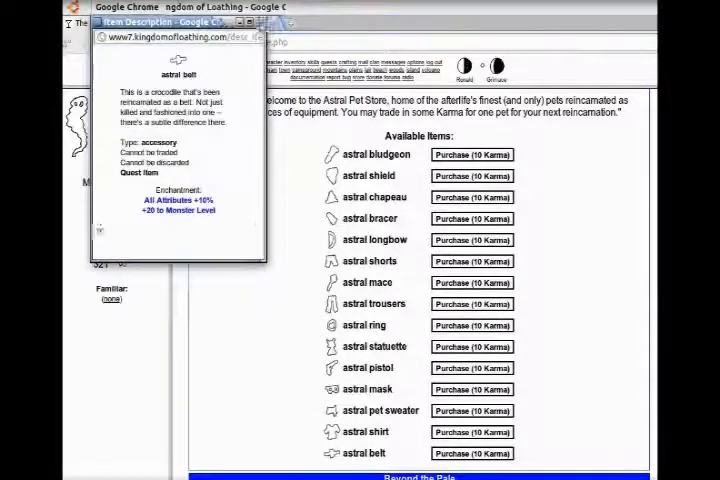
pyautogui.click(471, 324)
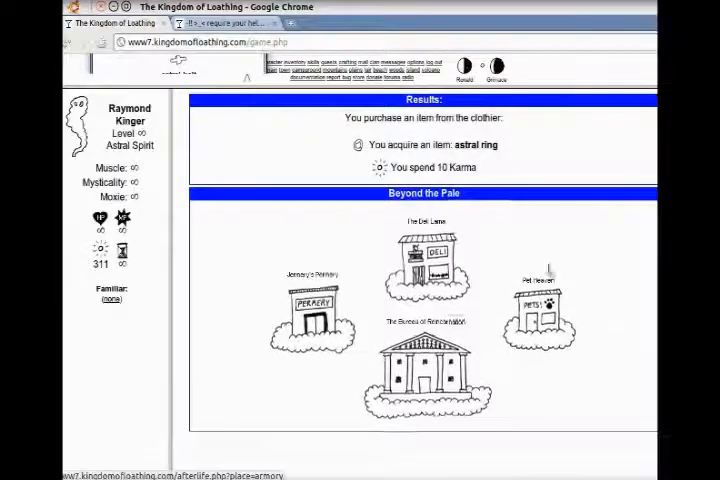
# Step: Perm Lunging Thrust-Smack and Summon Leviatuga, leaving 10 Karma, then enter the Bureau of Reincarnation
pyautogui.click(432, 252)
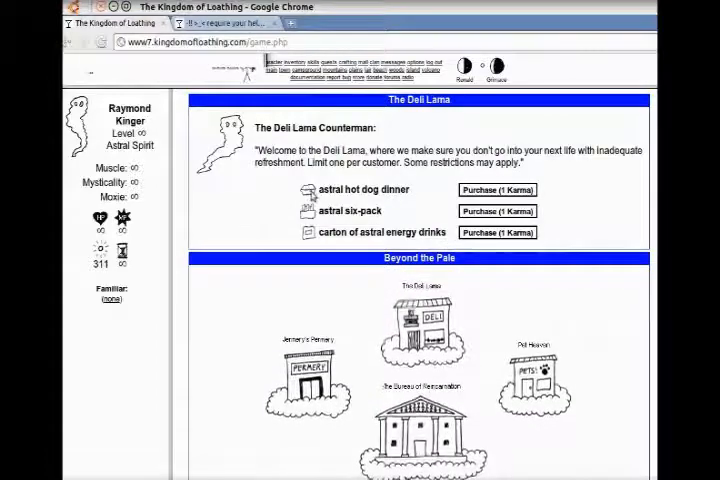
pyautogui.click(305, 189)
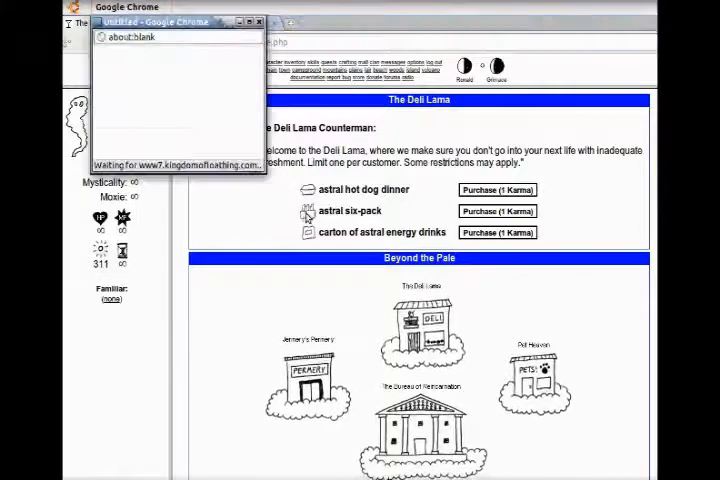
pyautogui.click(305, 211)
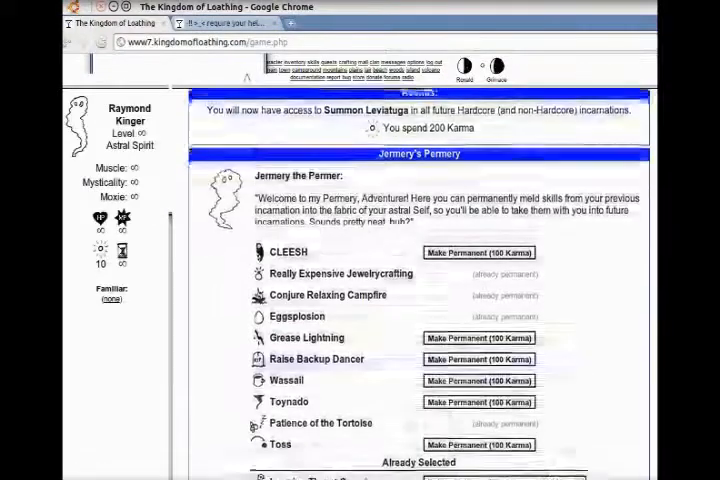
pyautogui.scroll(-3)
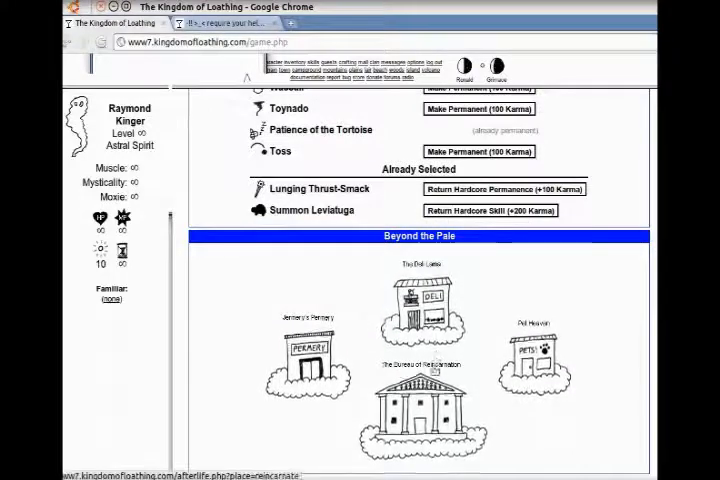
pyautogui.click(420, 395)
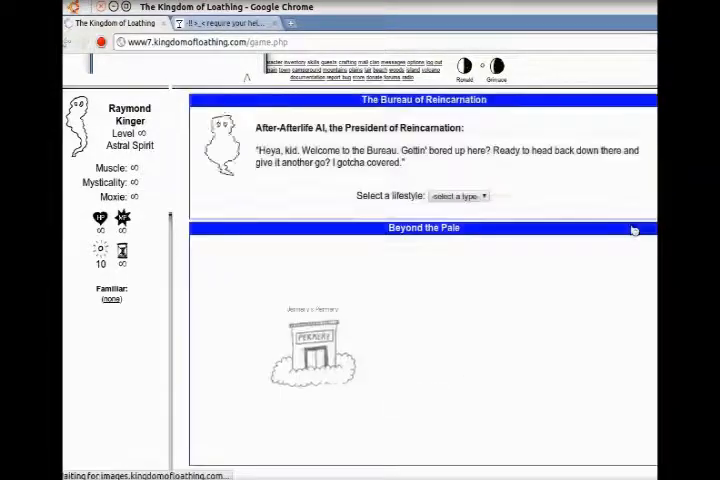
# Step: Choose the next life's lifestyle with path set to none, then reincarnate into The Big Mountains
pyautogui.click(457, 195)
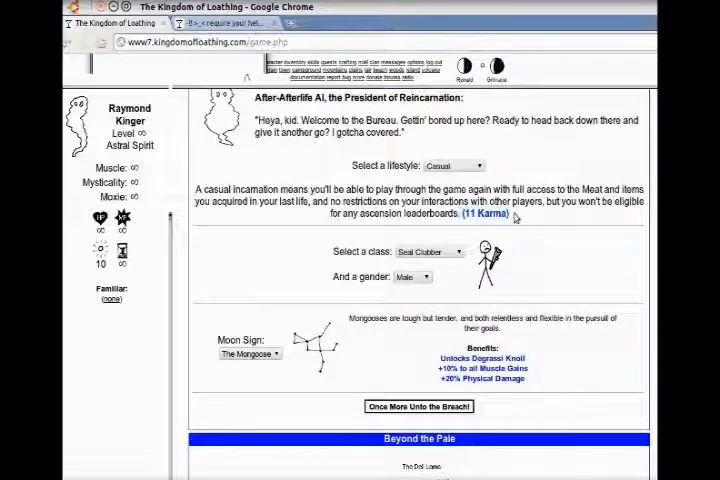
pyautogui.moveTo(470, 169)
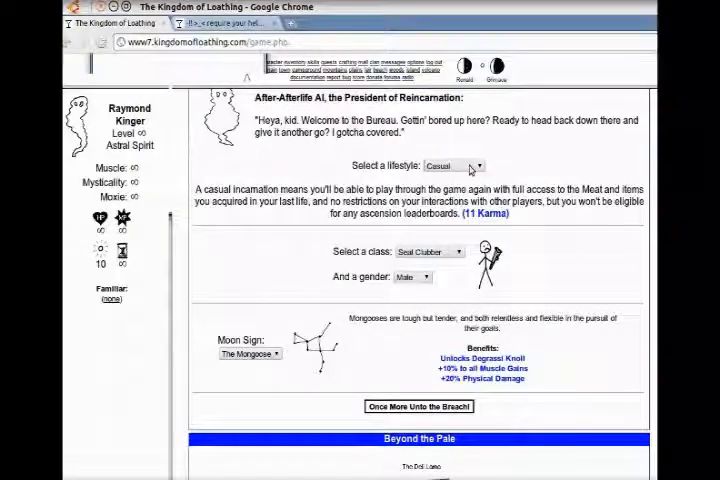
pyautogui.click(455, 166)
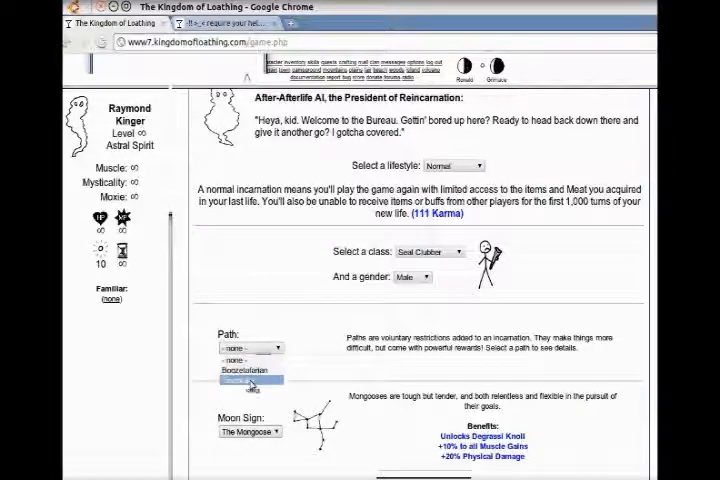
pyautogui.click(250, 347)
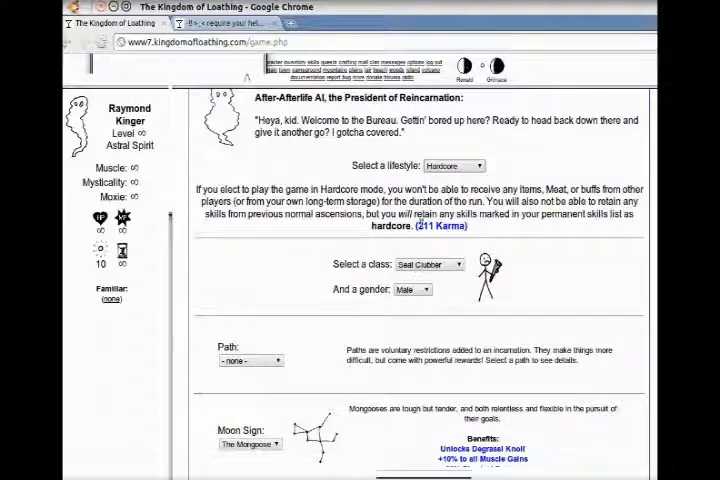
pyautogui.doubleClick(438, 226)
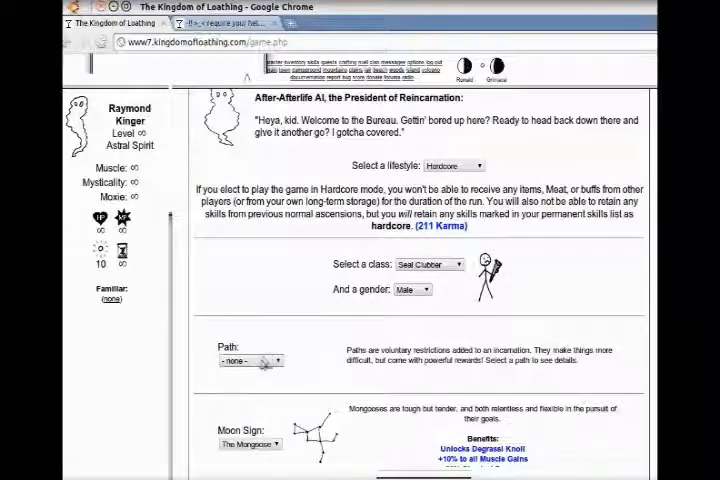
pyautogui.click(250, 360)
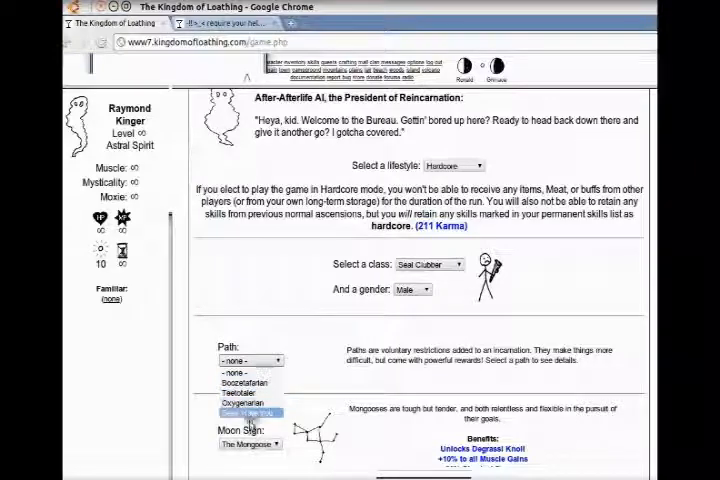
pyautogui.click(250, 444)
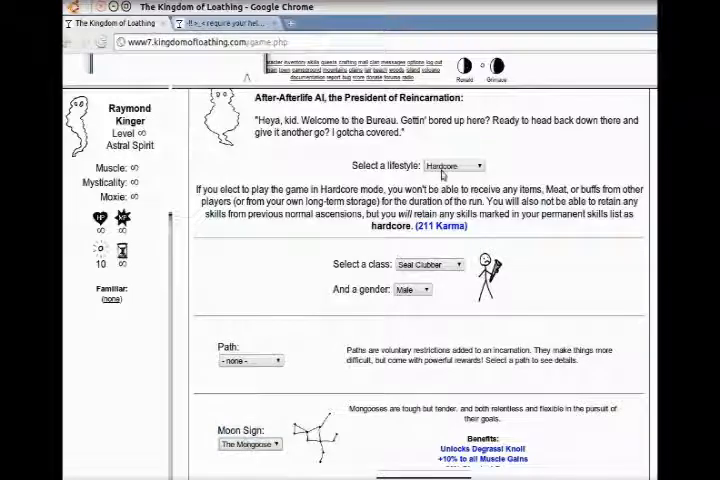
pyautogui.click(453, 165)
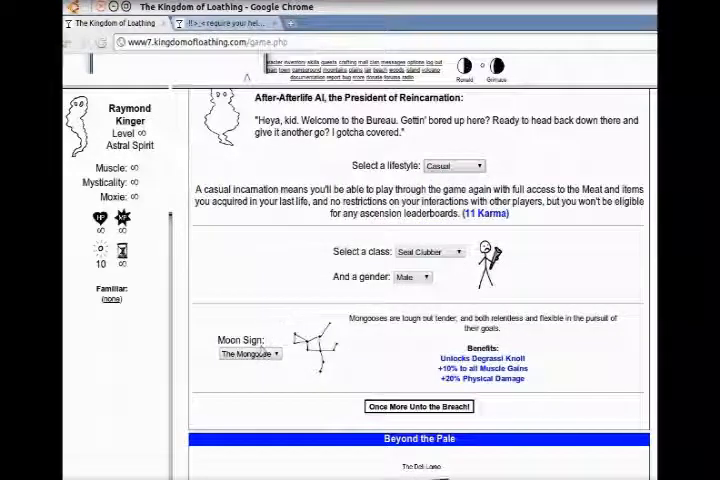
pyautogui.click(251, 353)
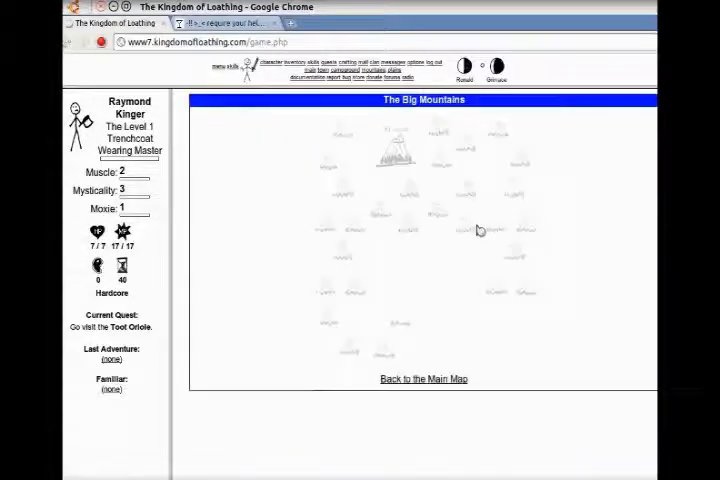
# Step: Travel to Mt. Noob and visit the Toot Oriole
pyautogui.click(393, 150)
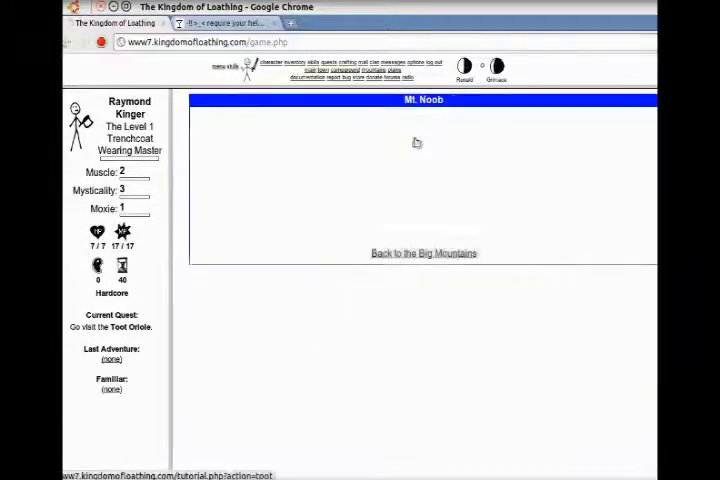
pyautogui.click(423, 253)
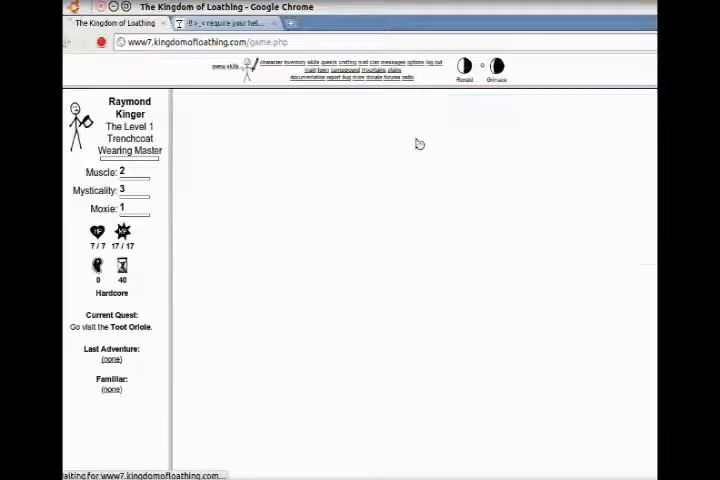